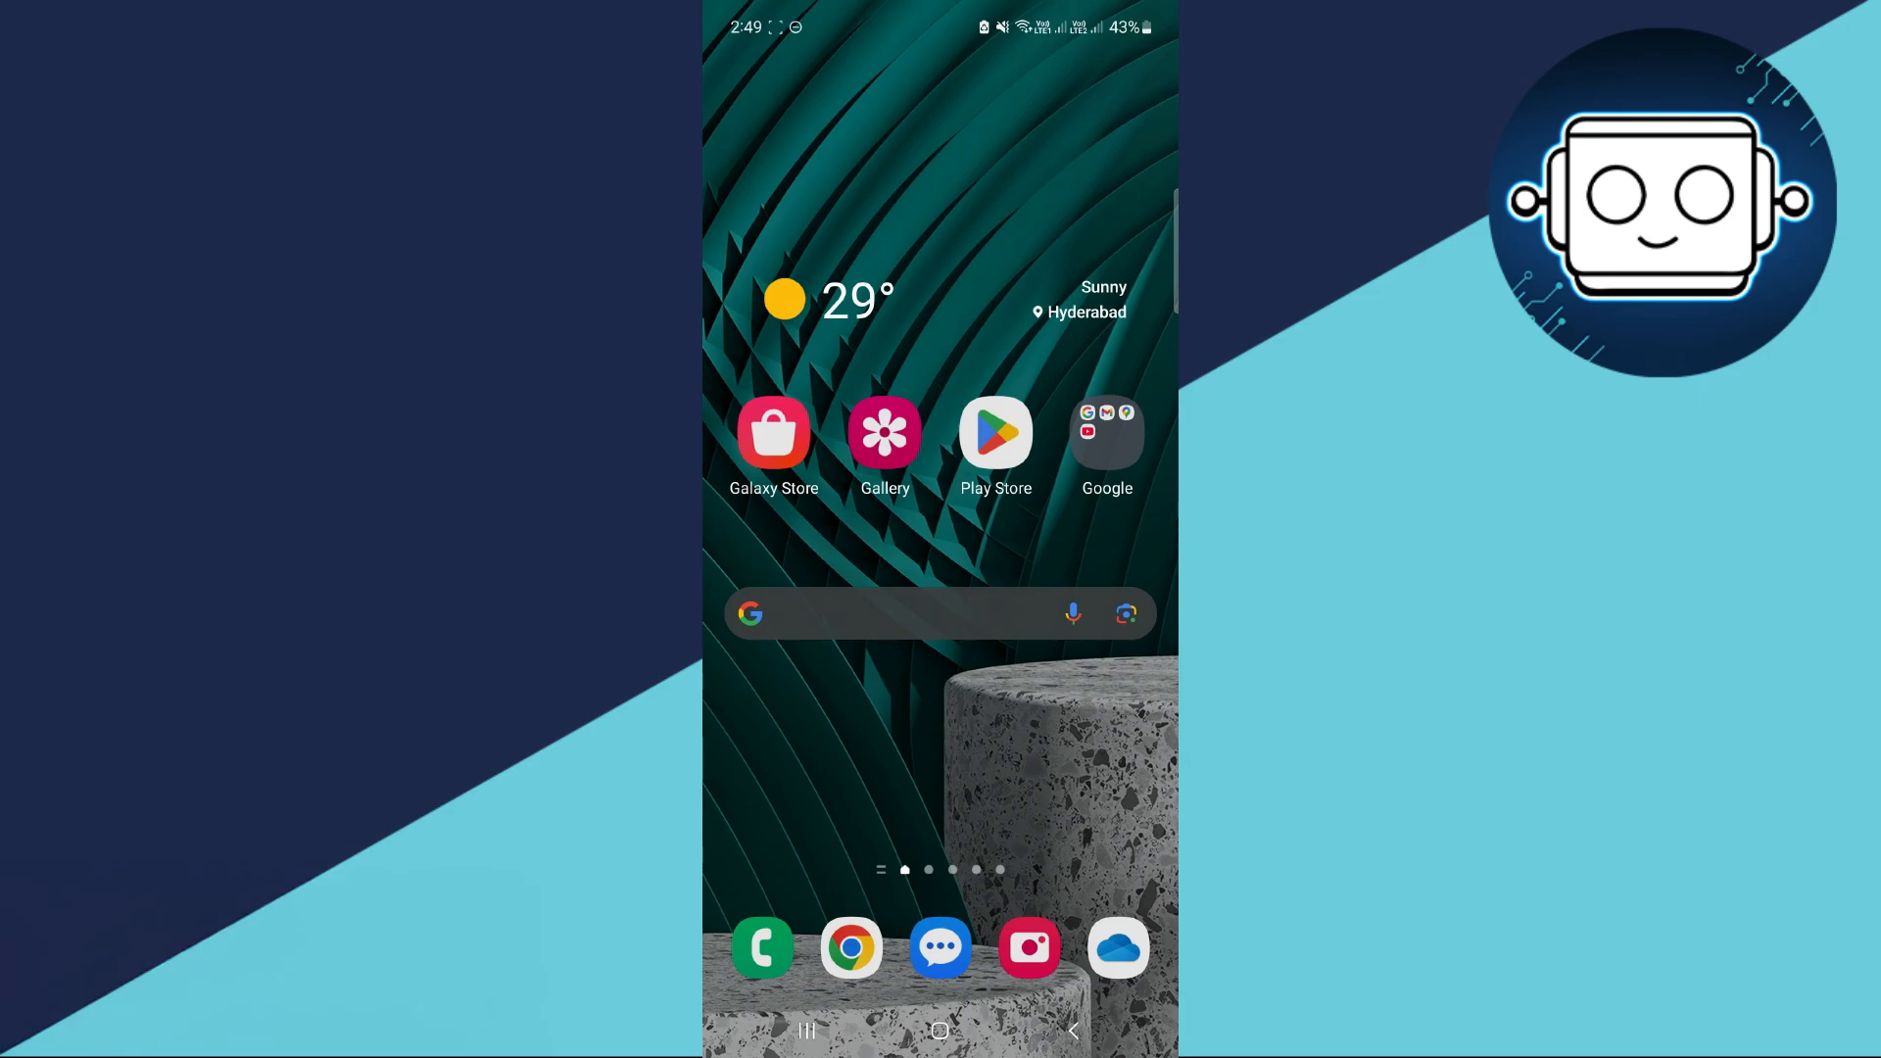
- Open the Play Store and search for 'terabox'
left_click(995, 434)
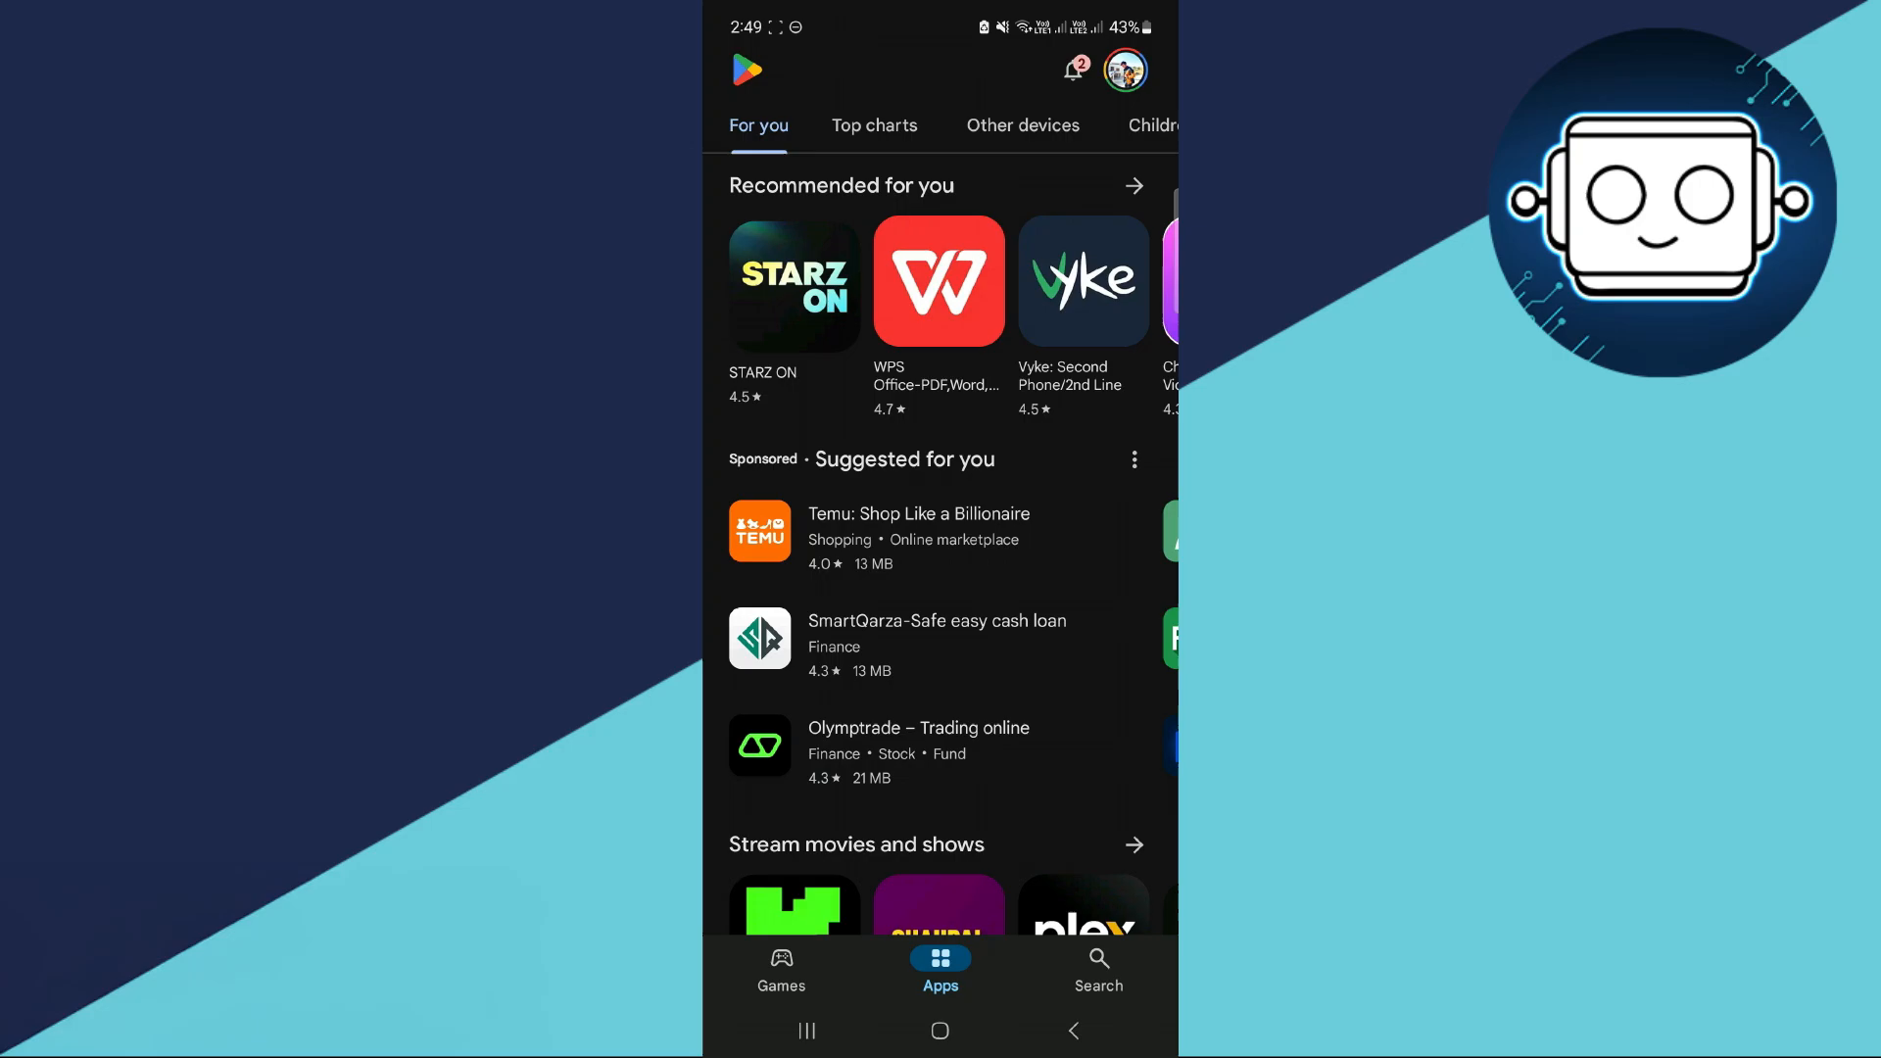
left_click(1096, 969)
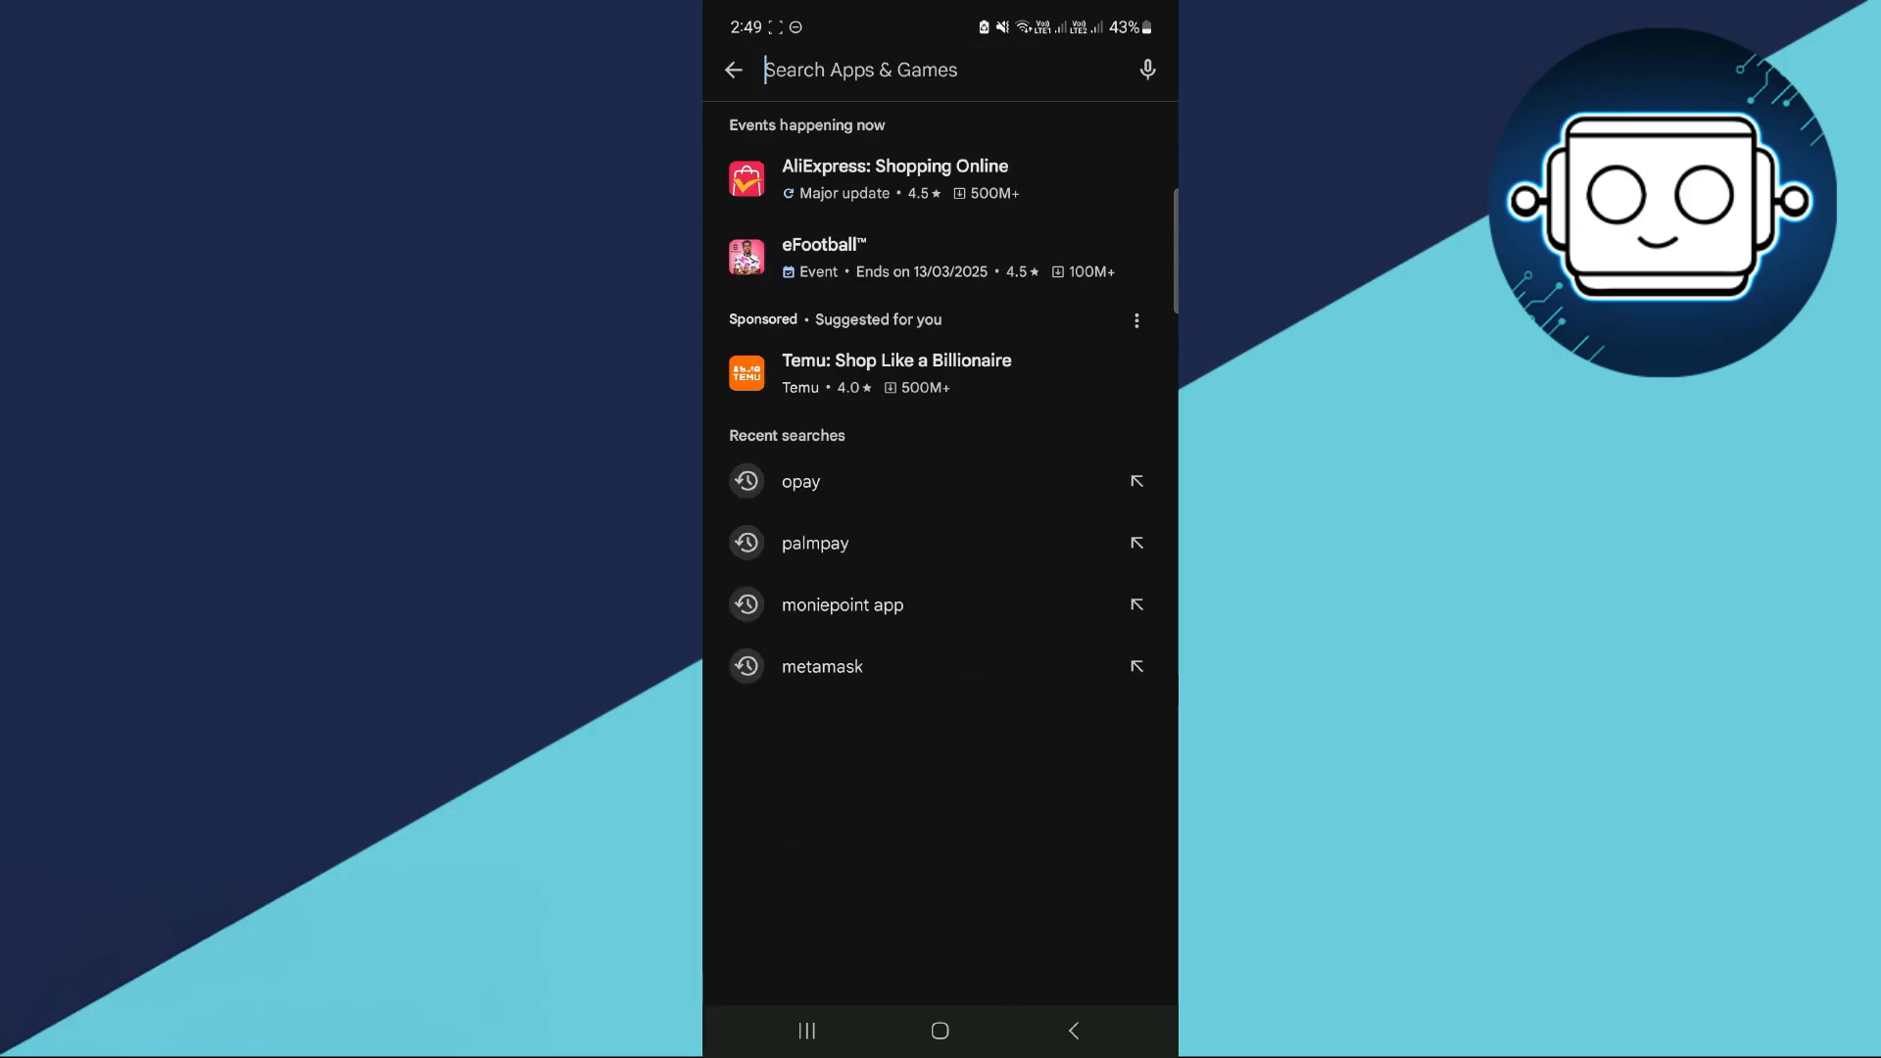
type("terabox")
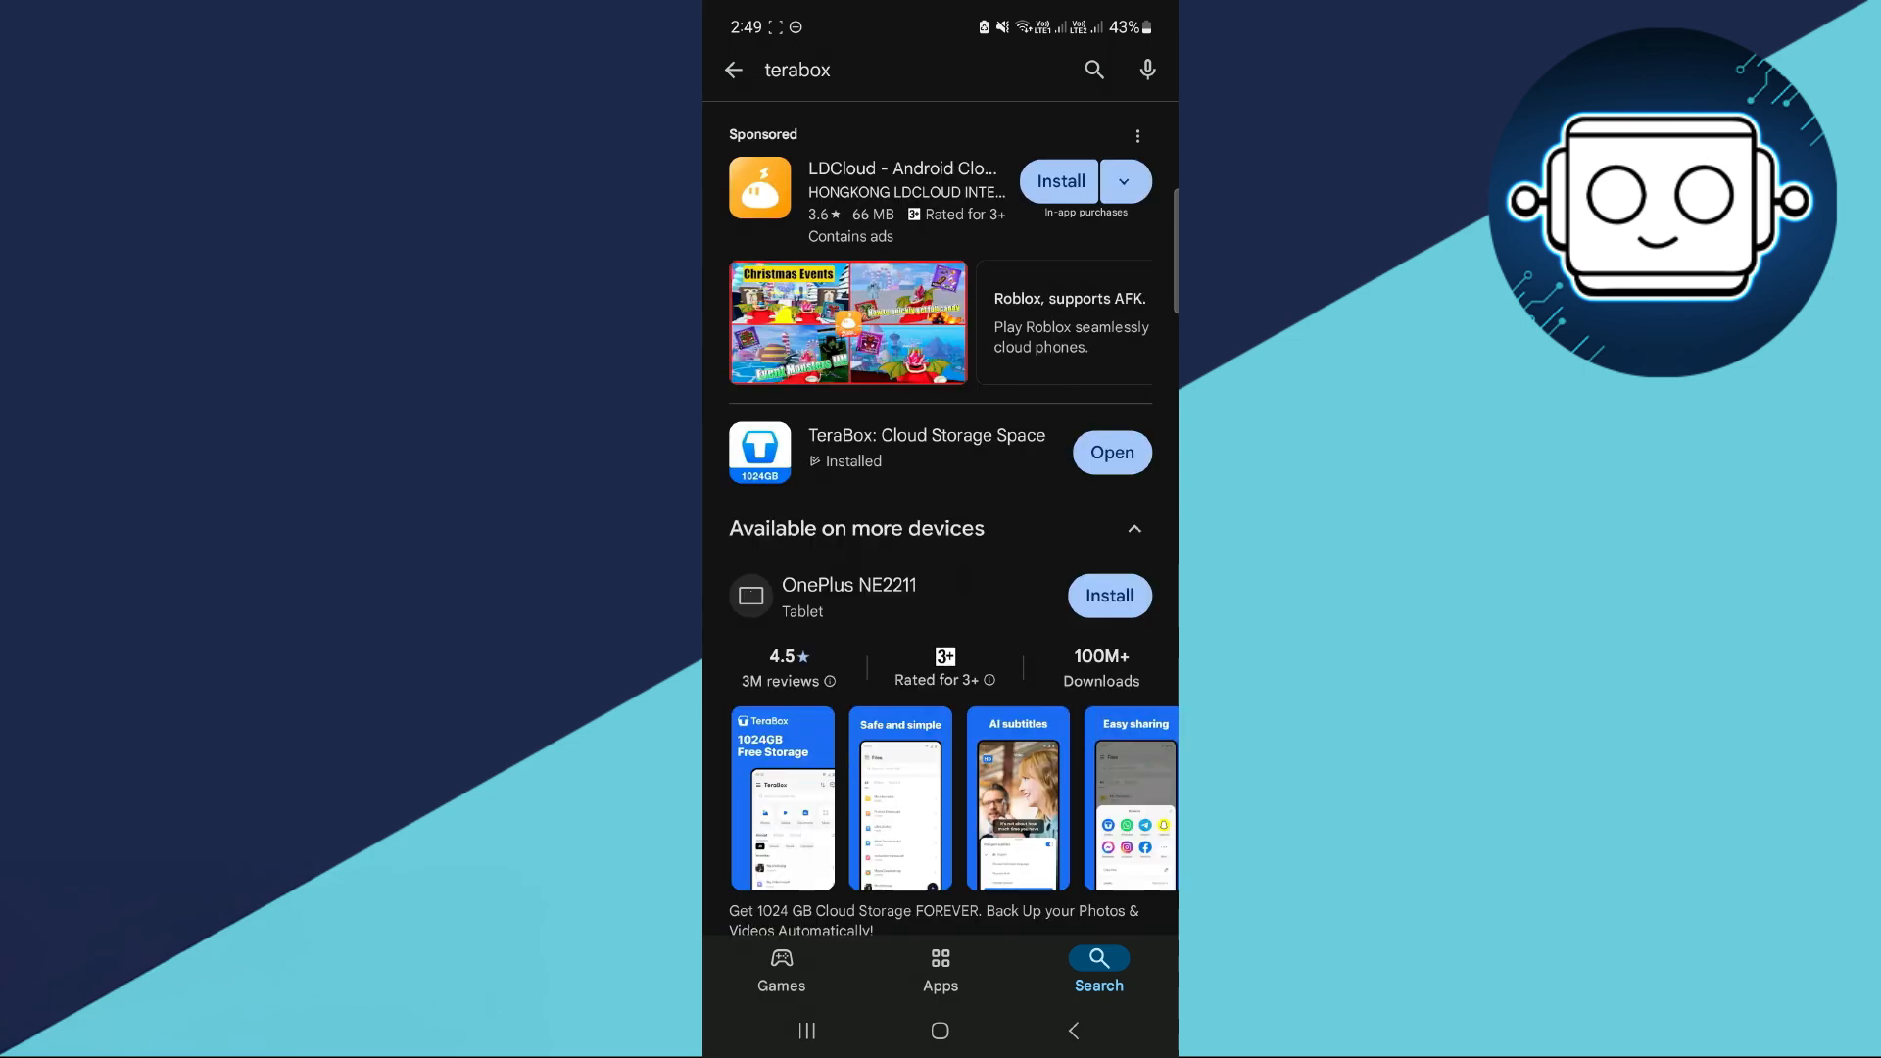
- Open the TeraBox: Cloud Storage Space listing to check for an update
left_click(926, 453)
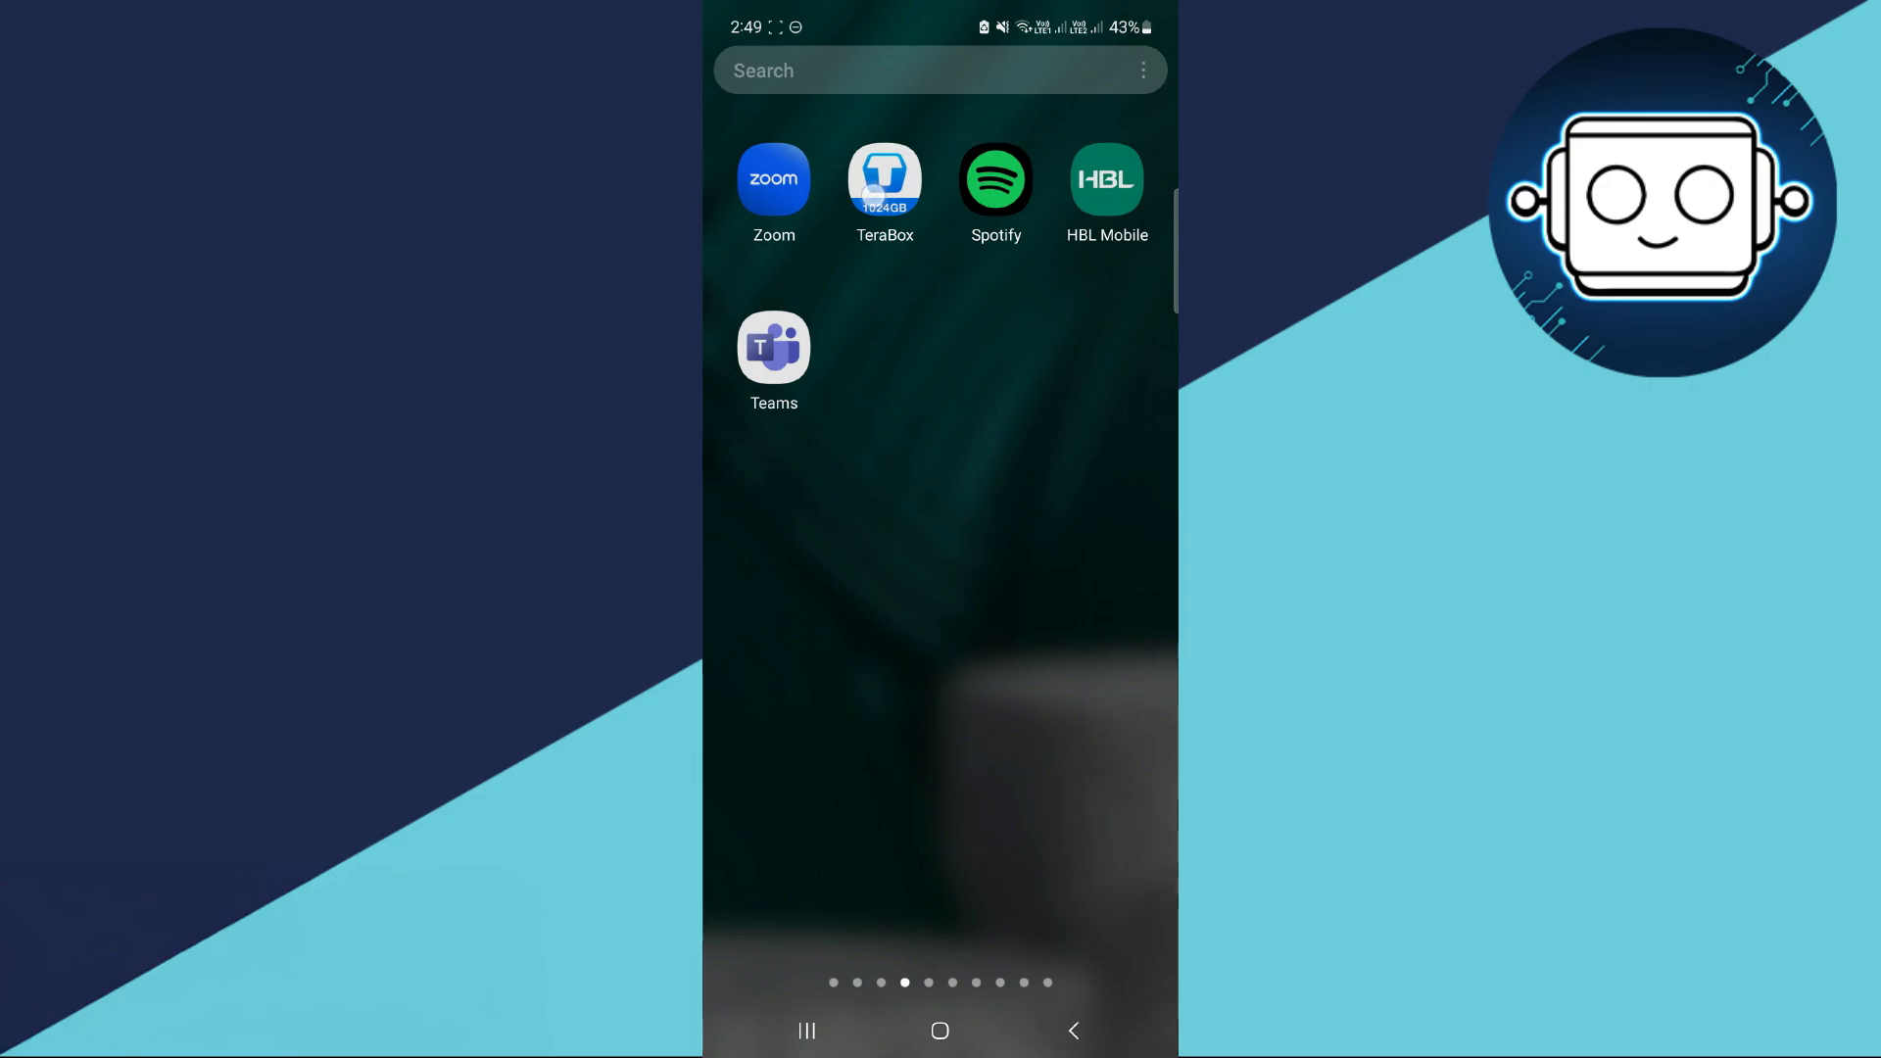
- Open TeraBox's App info and scroll down to its Storage entry
left_click(883, 182)
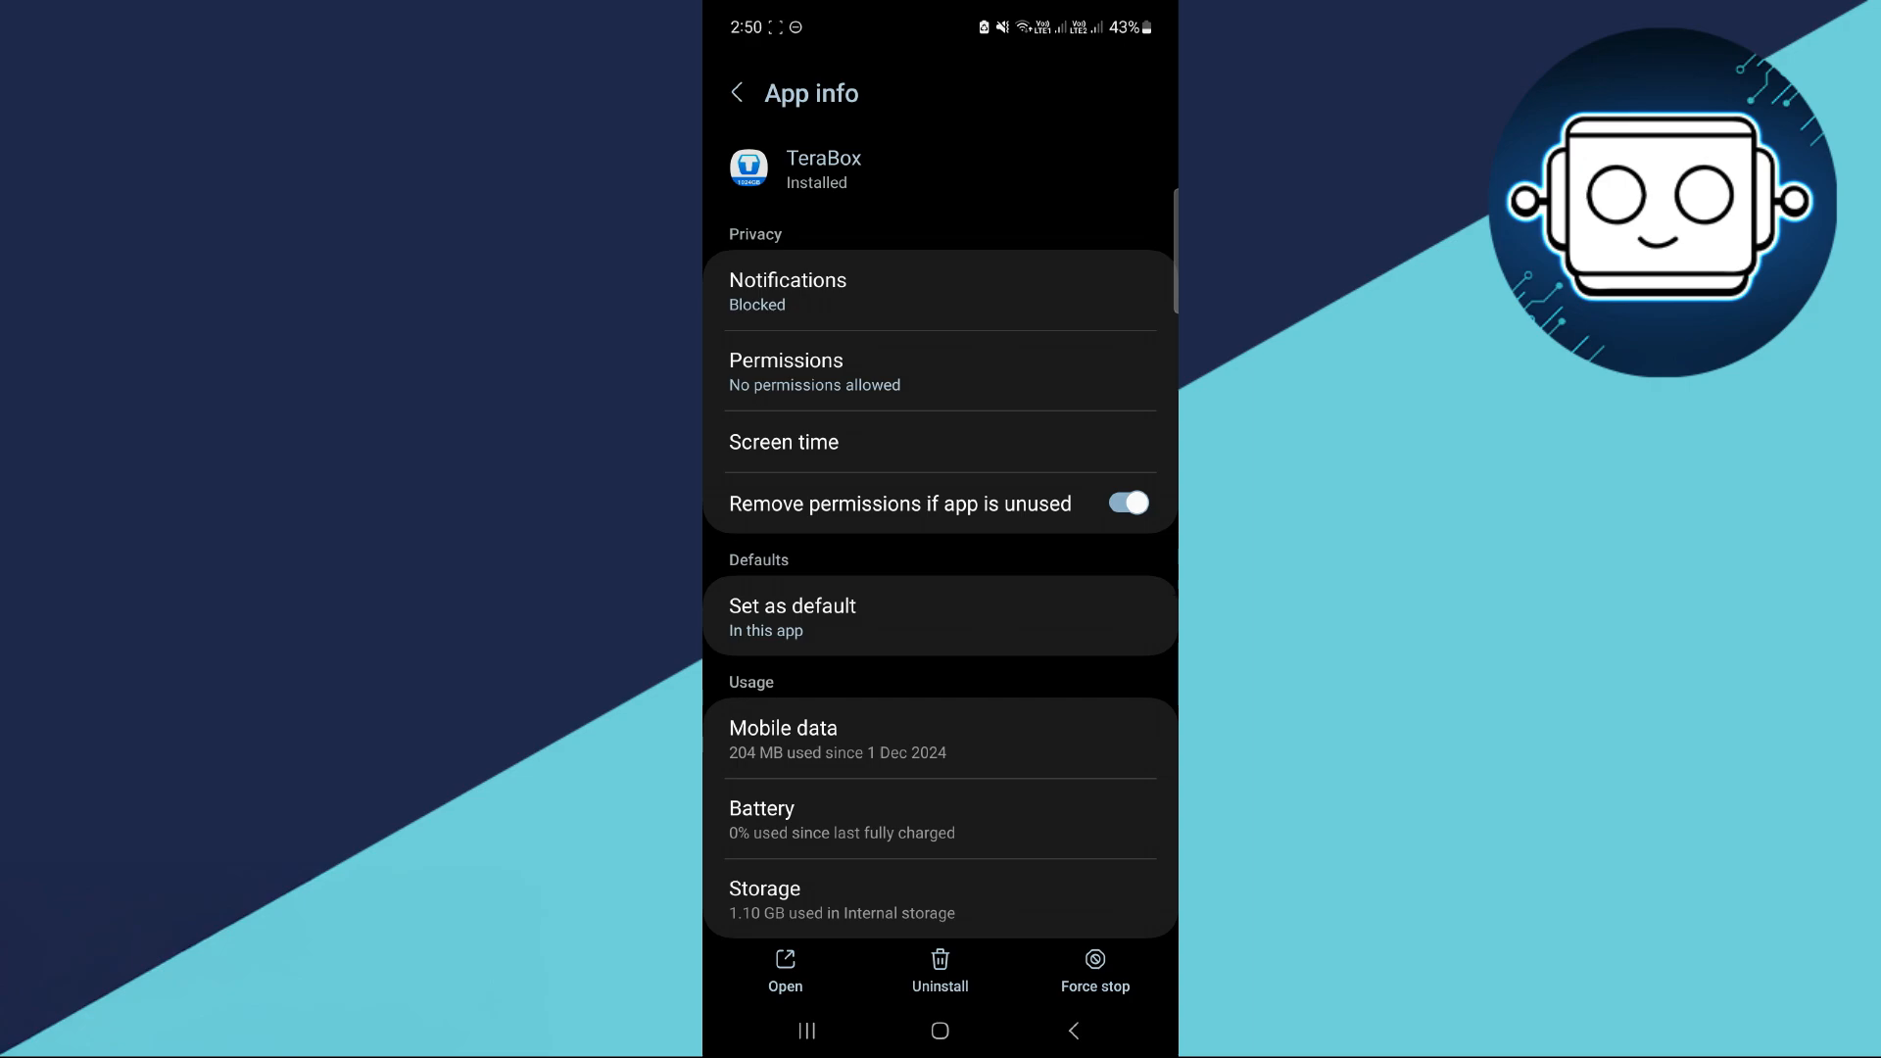
scroll("down", 3)
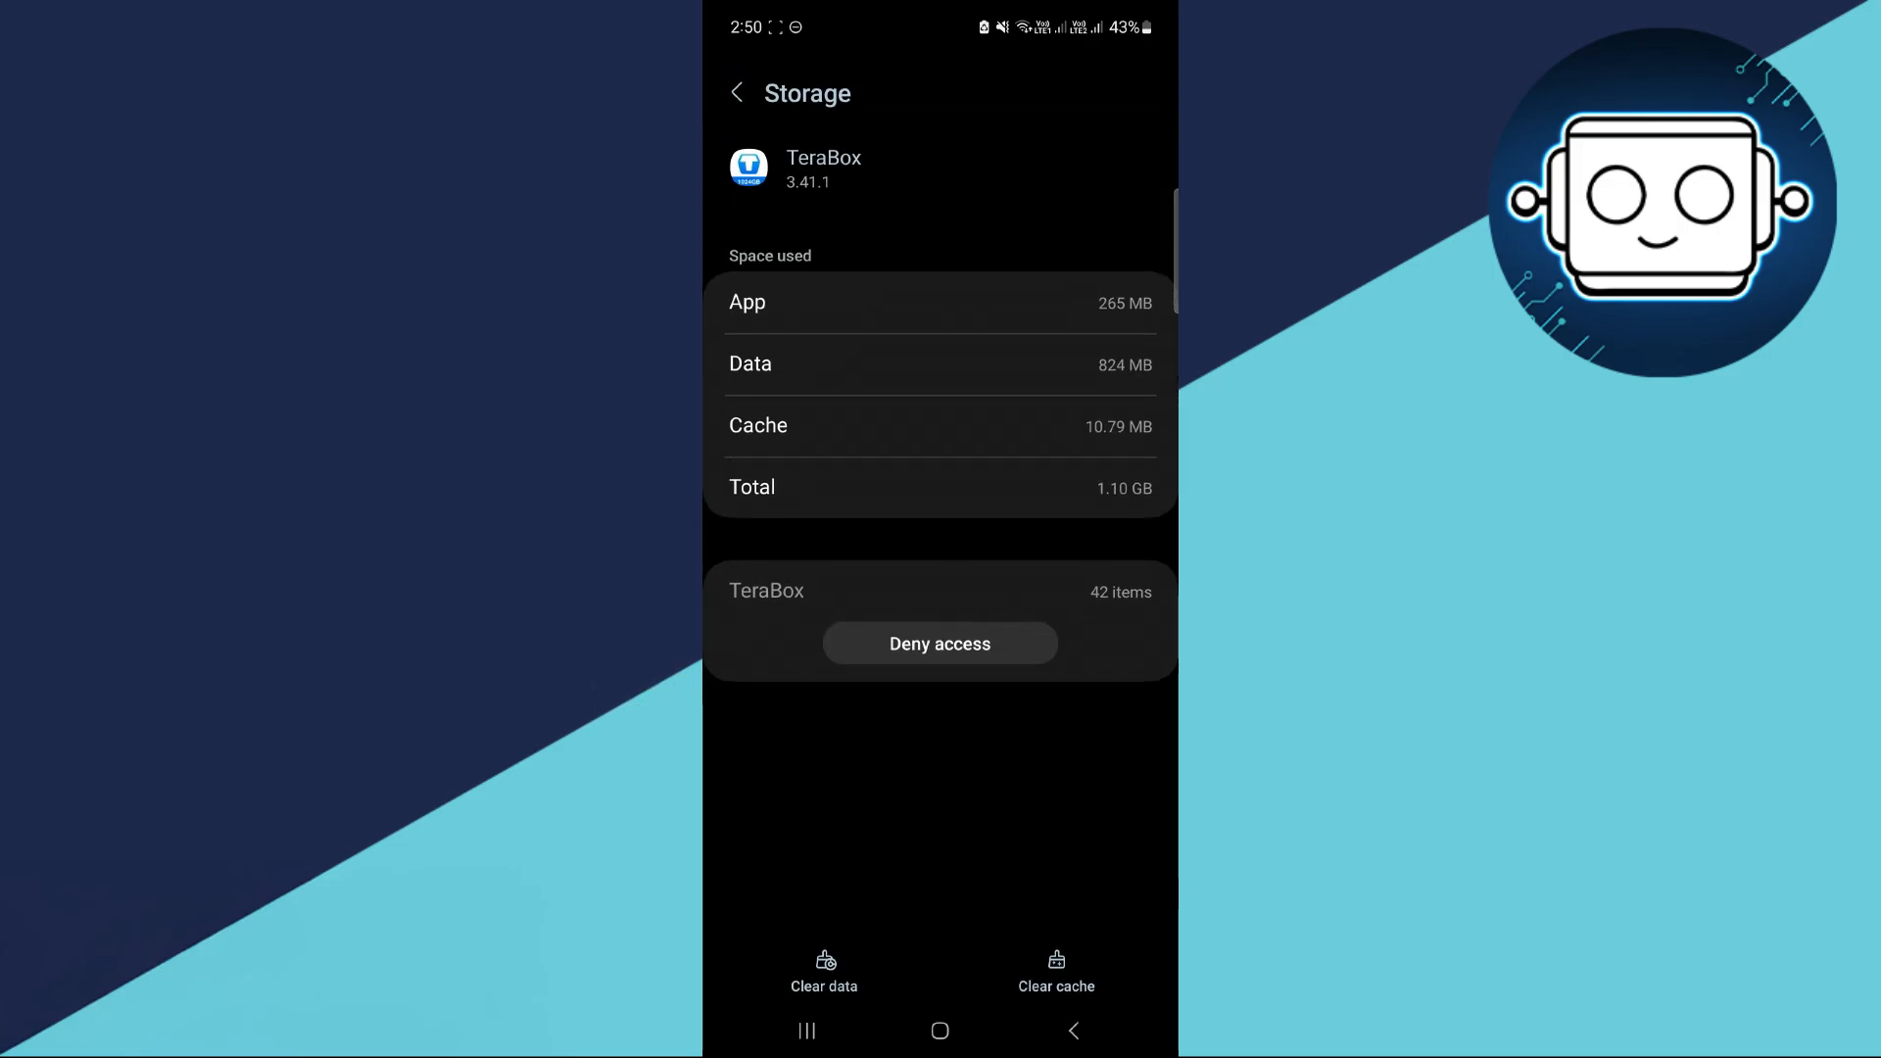
- Clear TeraBox's 10.79 MB cache and delete its 824 MB data
left_click(1054, 969)
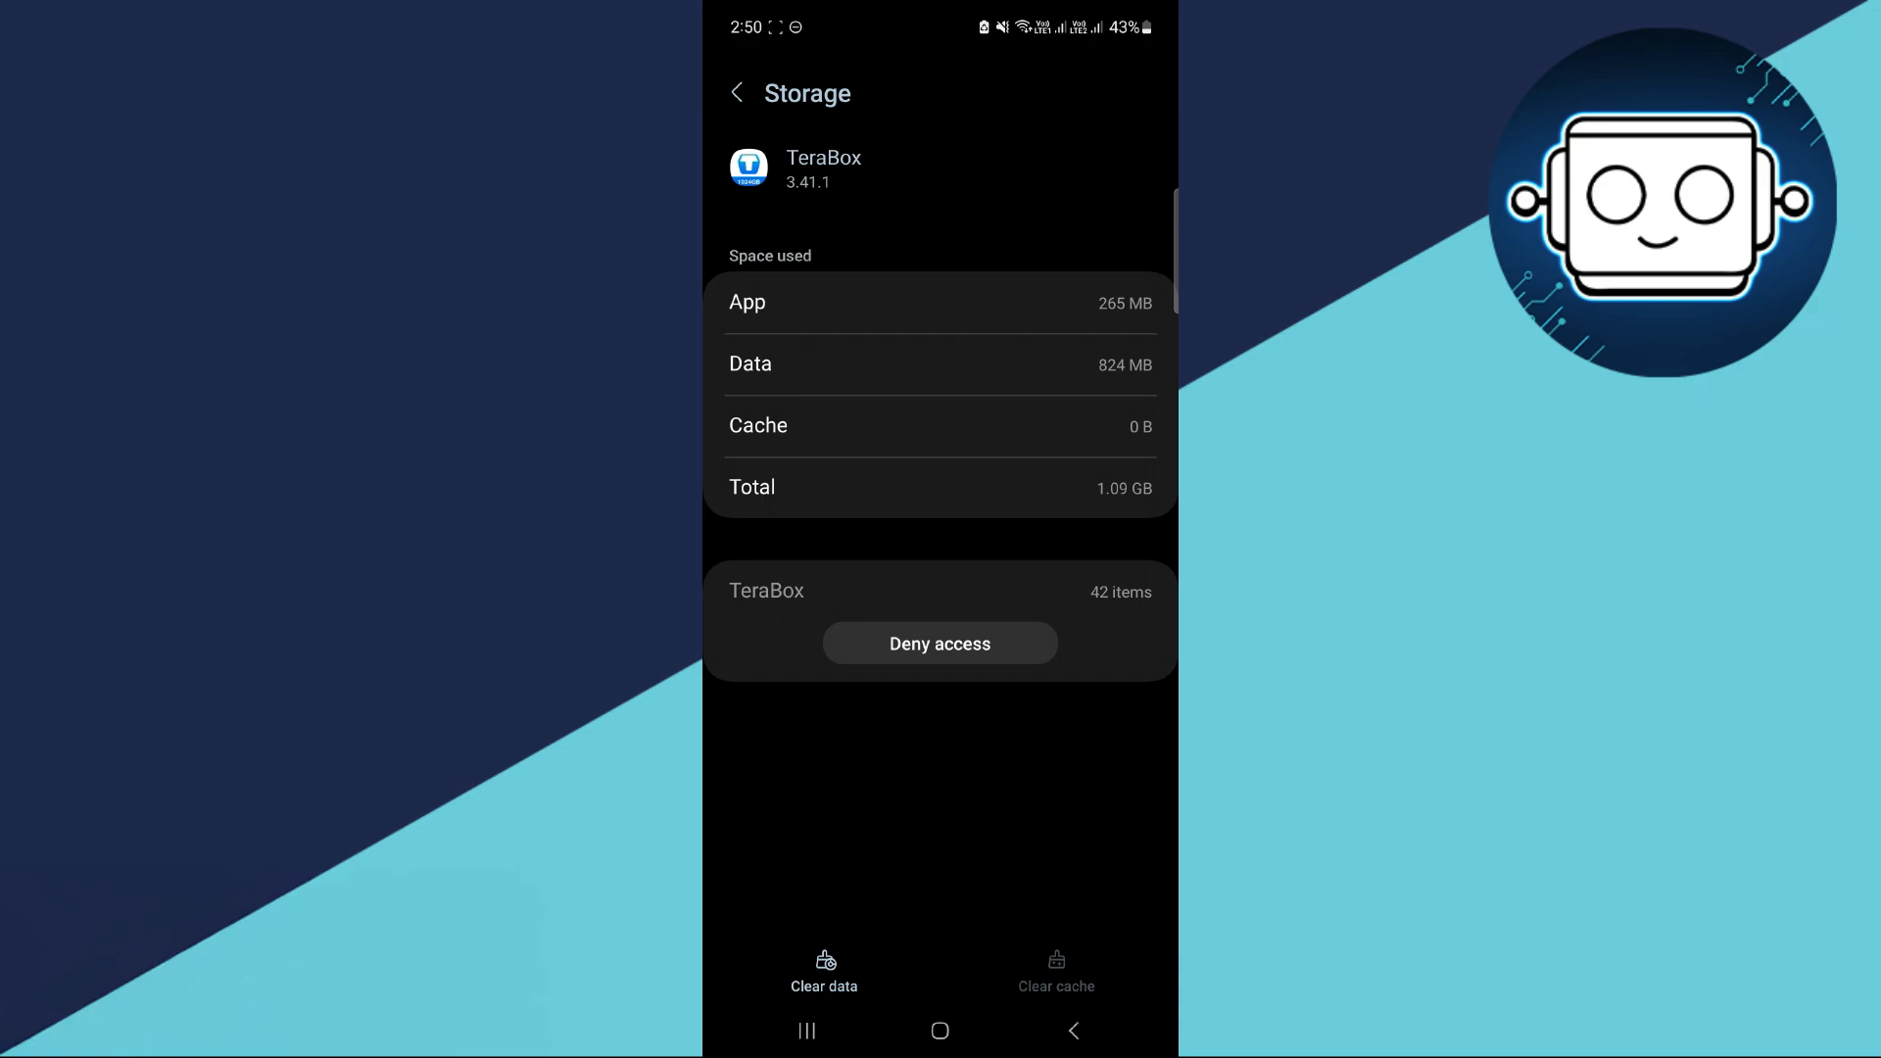
left_click(823, 972)
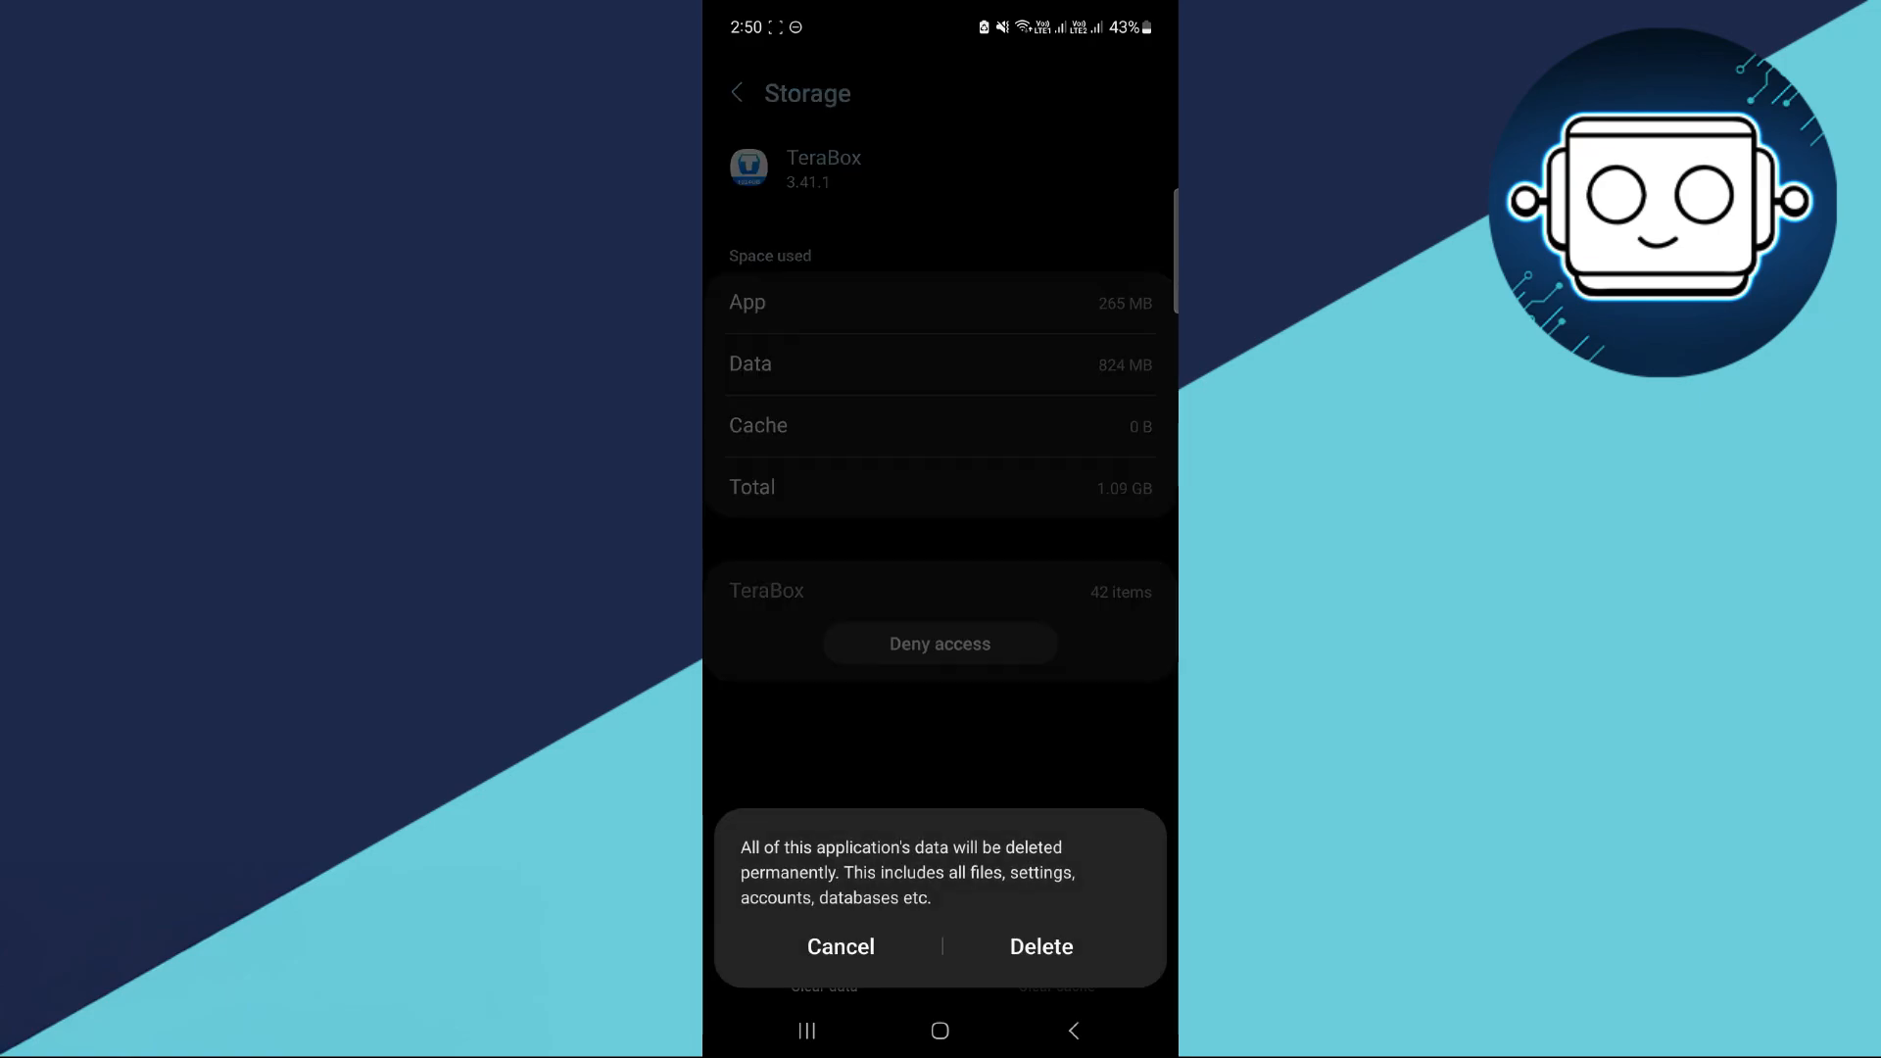
left_click(840, 946)
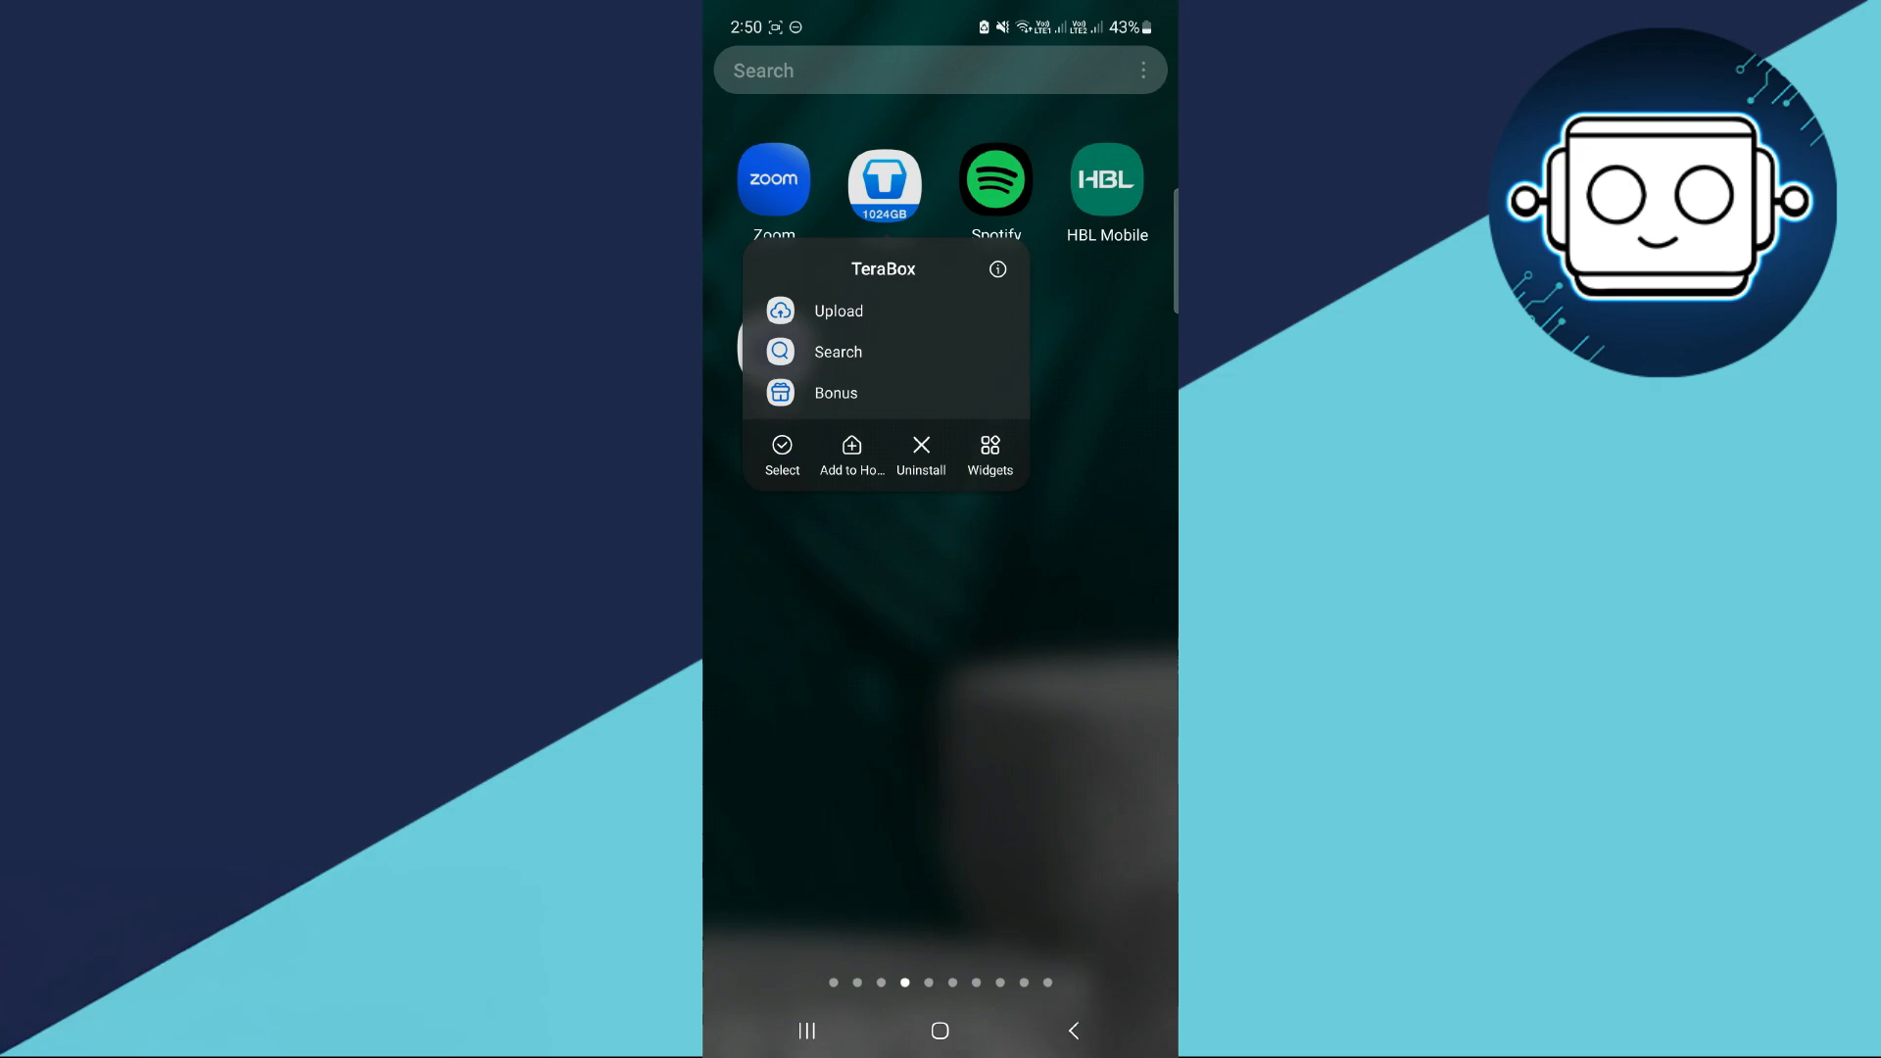
- Bring up TeraBox's uninstall prompt and cancel it, keeping the app
left_click(920, 454)
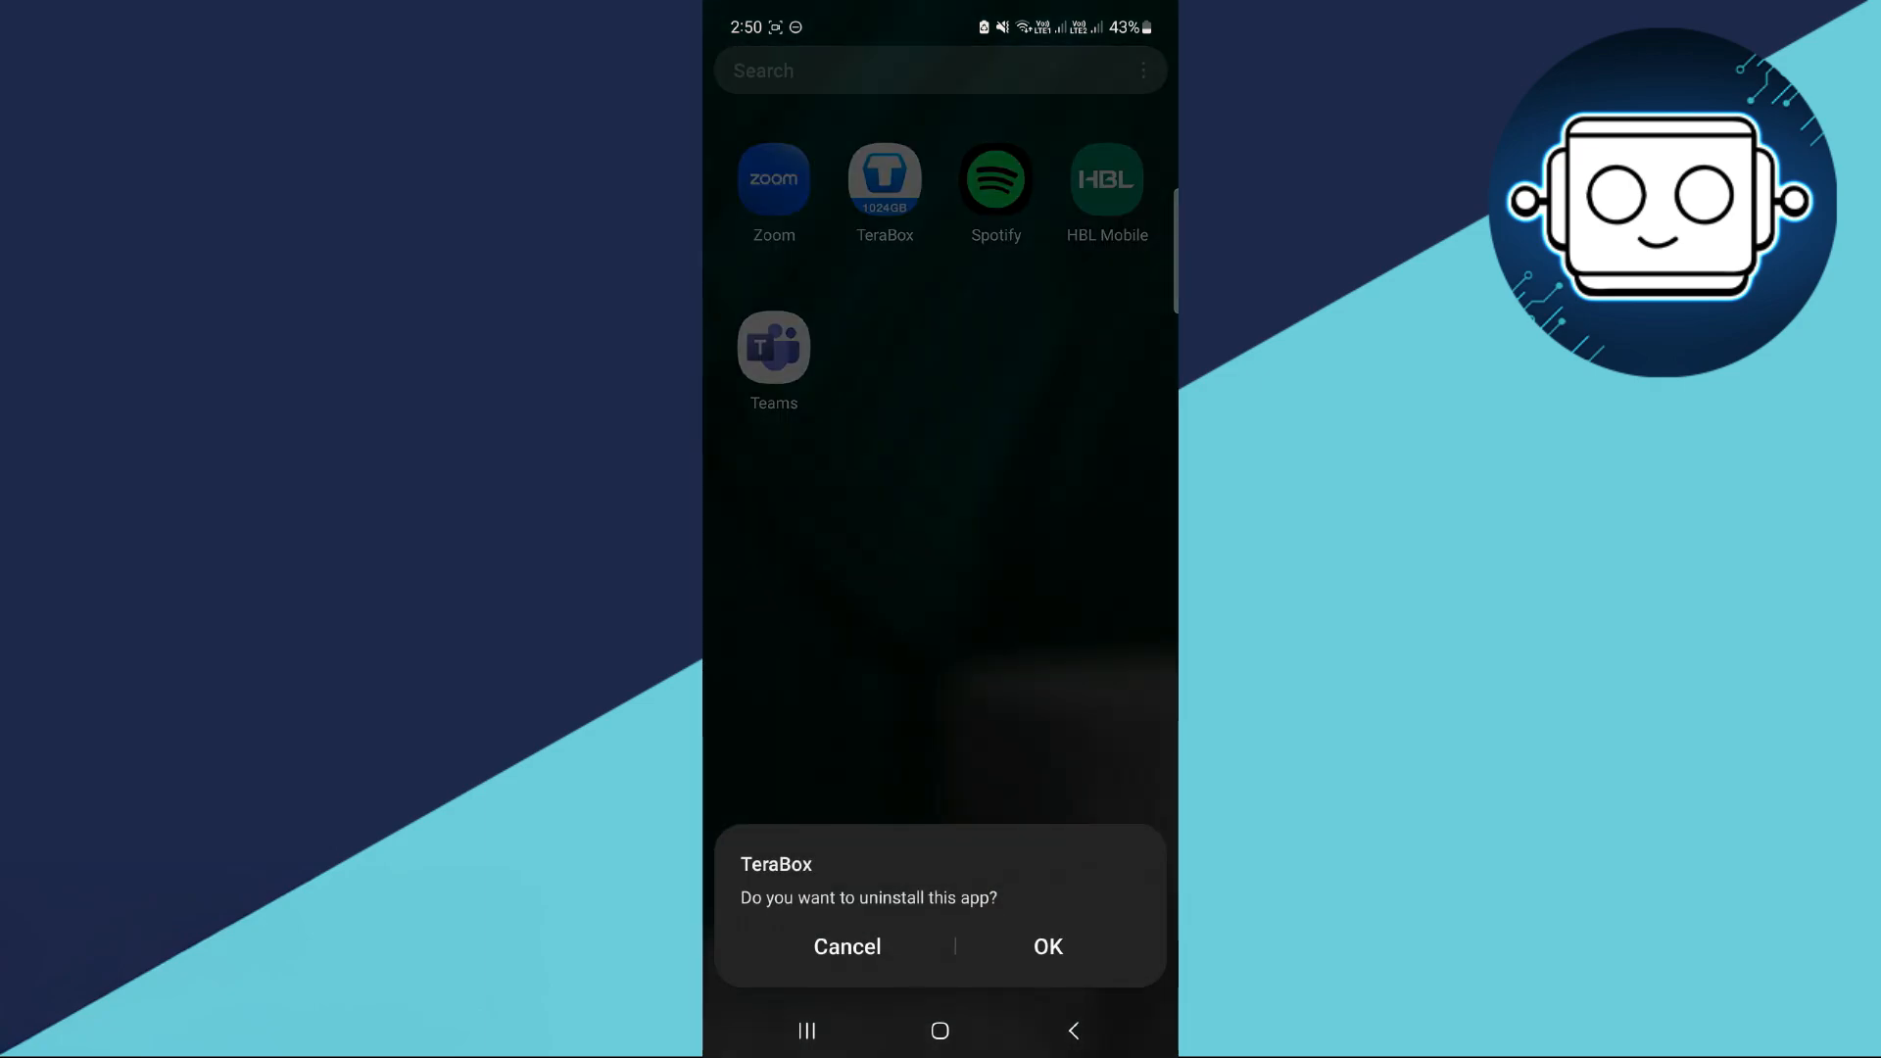
left_click(846, 946)
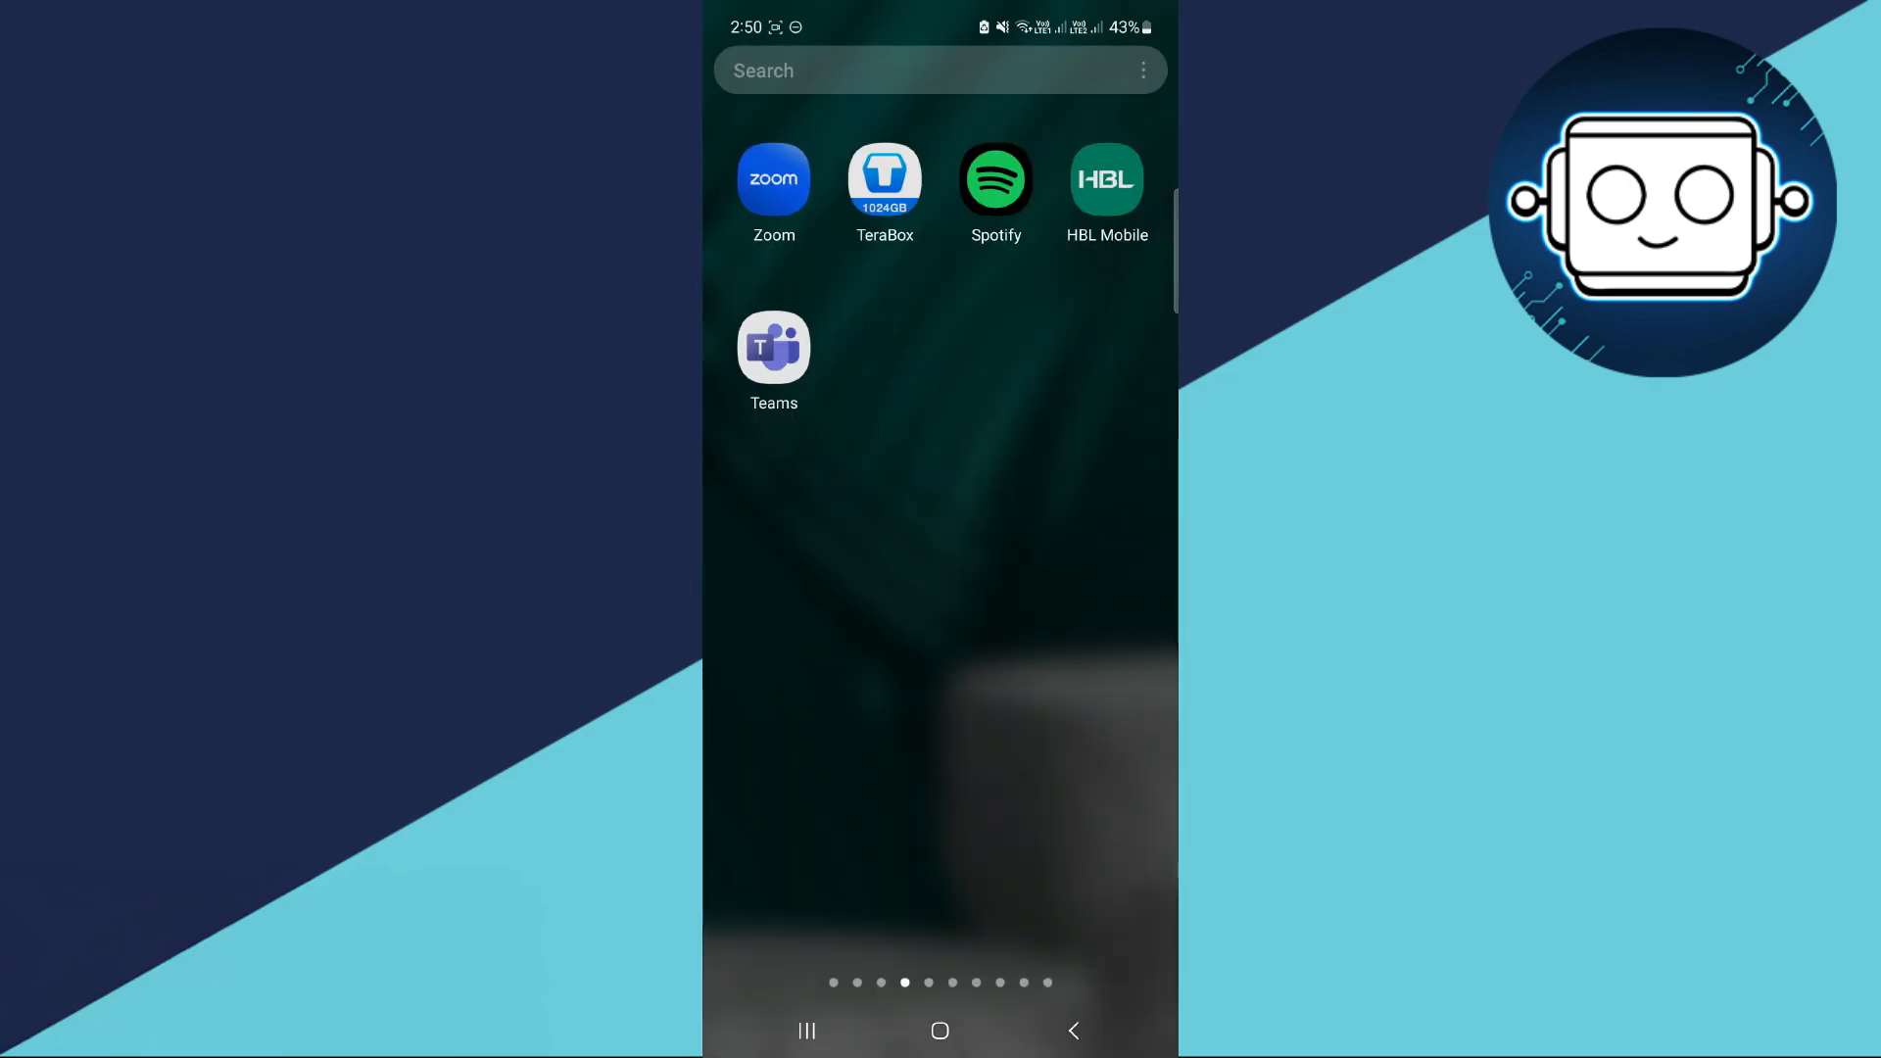